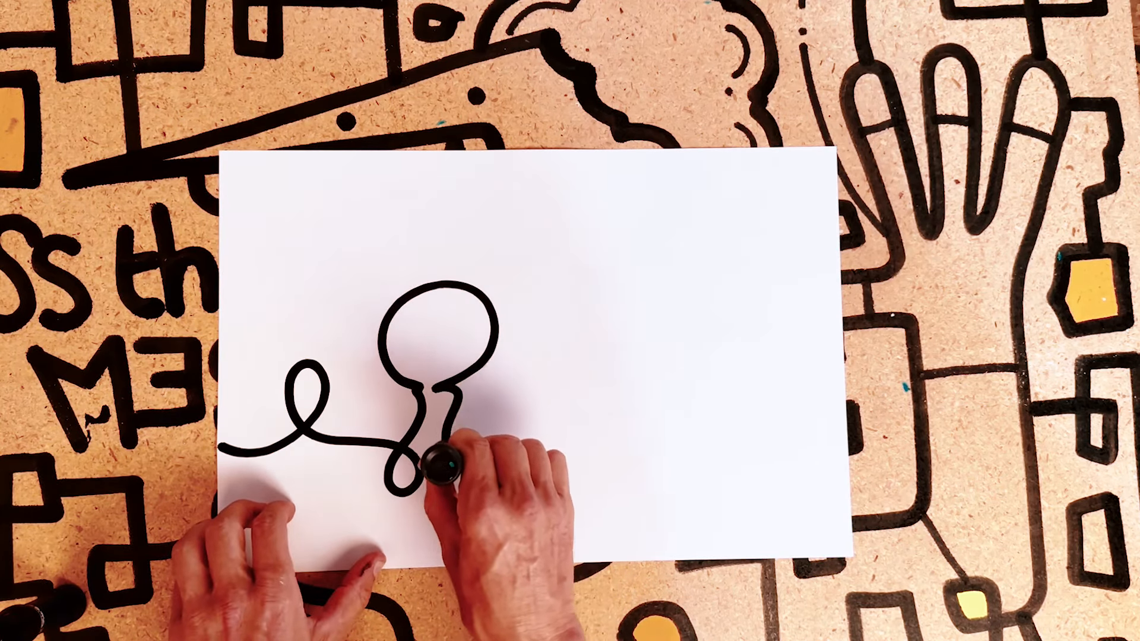
pyautogui.moveTo(451, 465); pyautogui.dragTo(640, 320)
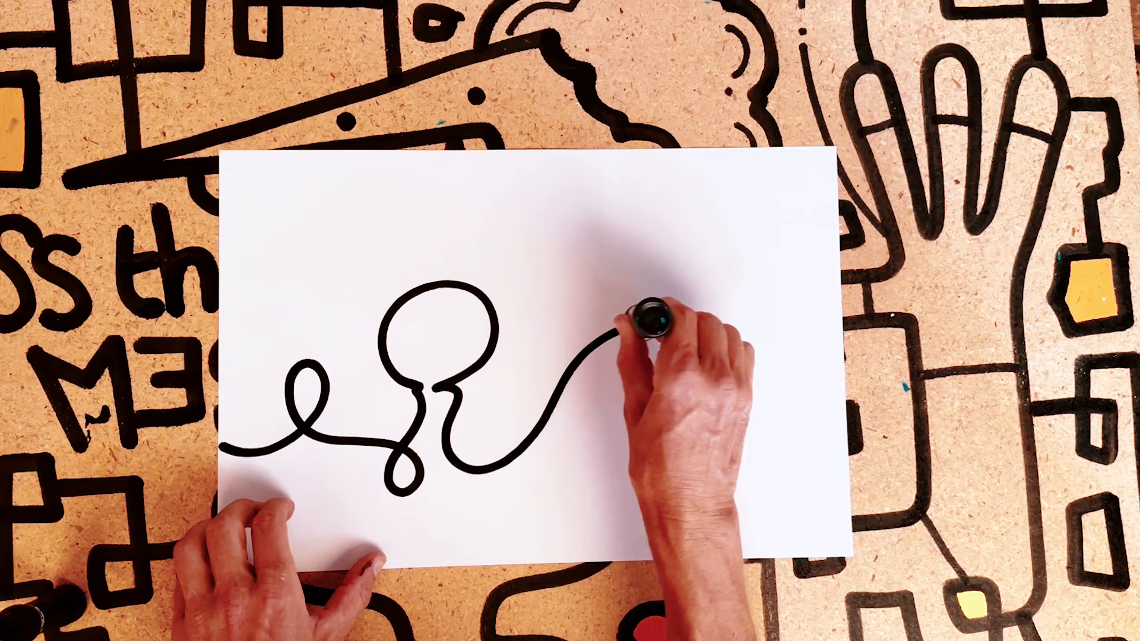